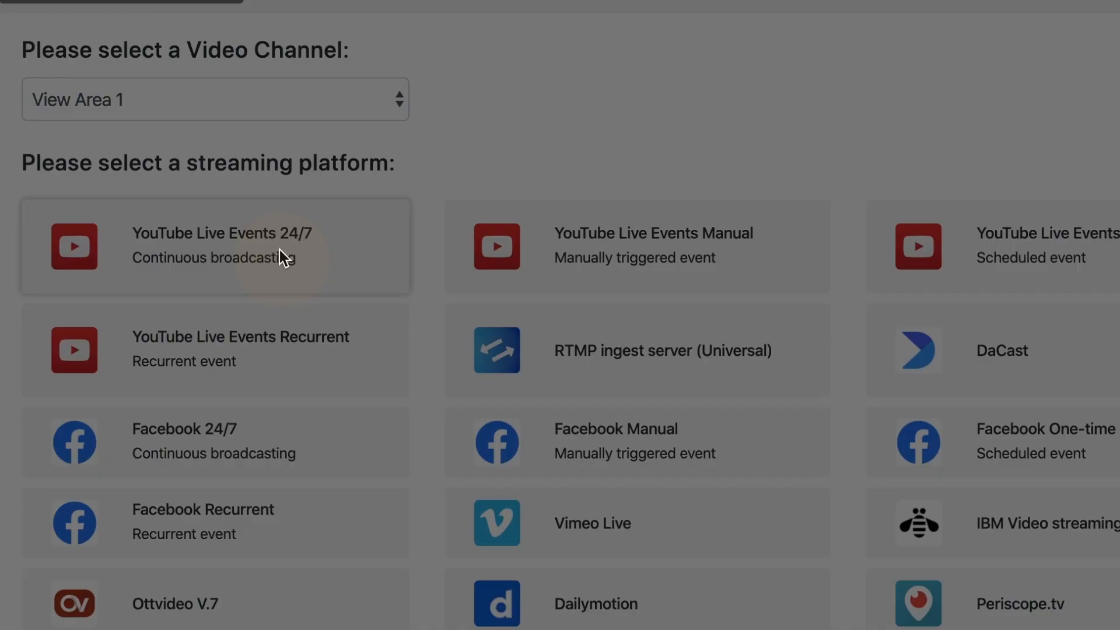
- Choose YouTube Live Events 24/7 as the streaming platform for View Area 1
click(215, 245)
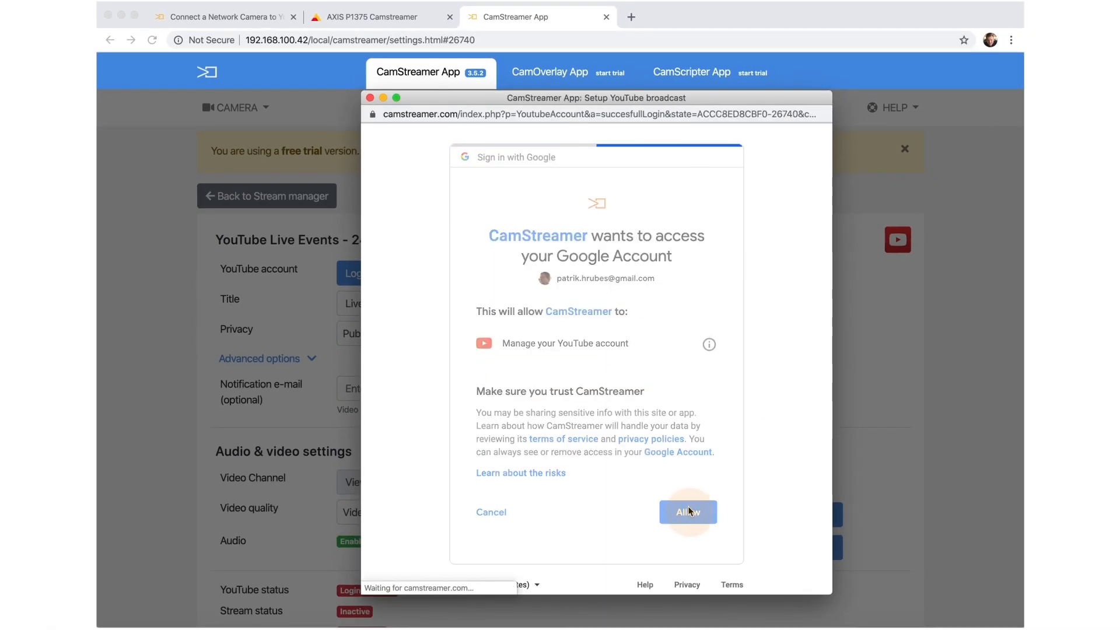
click(687, 512)
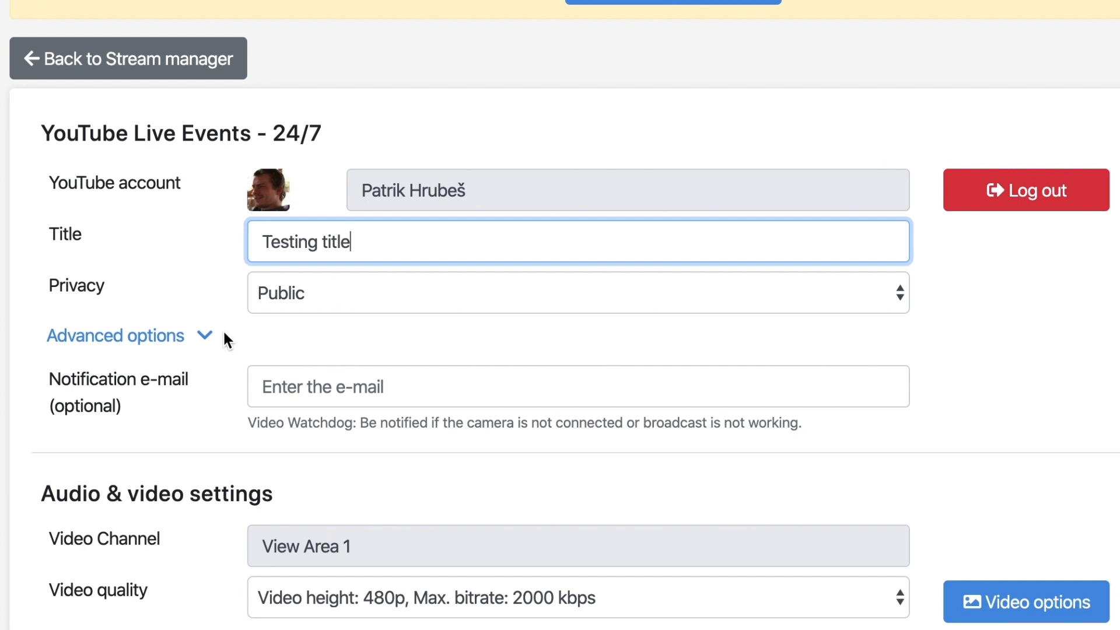
click(115, 336)
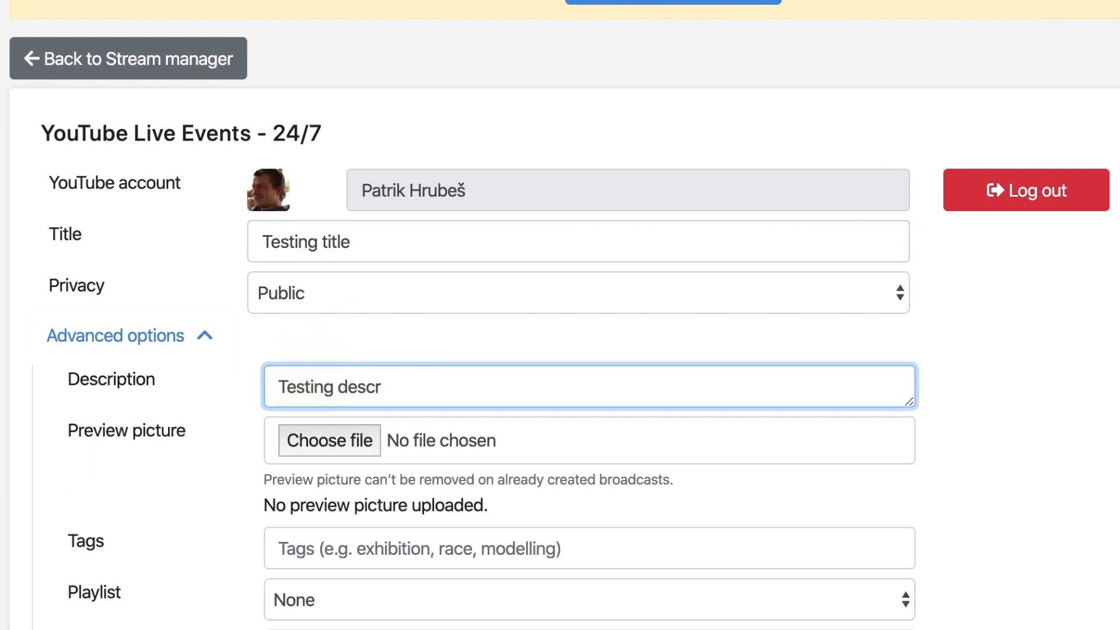
click(578, 448)
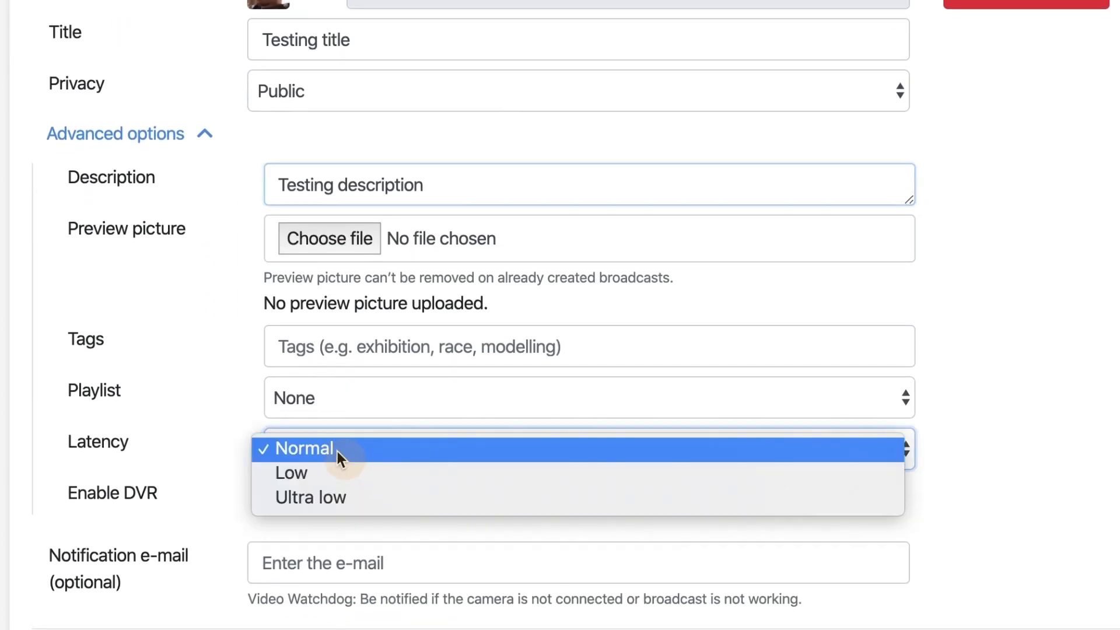
click(310, 497)
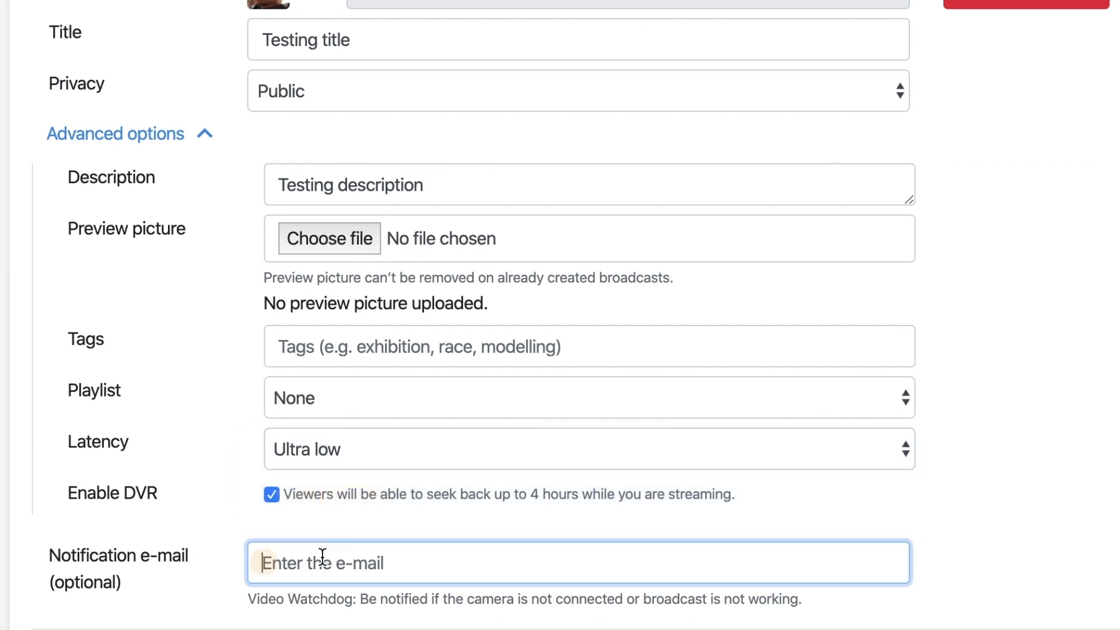
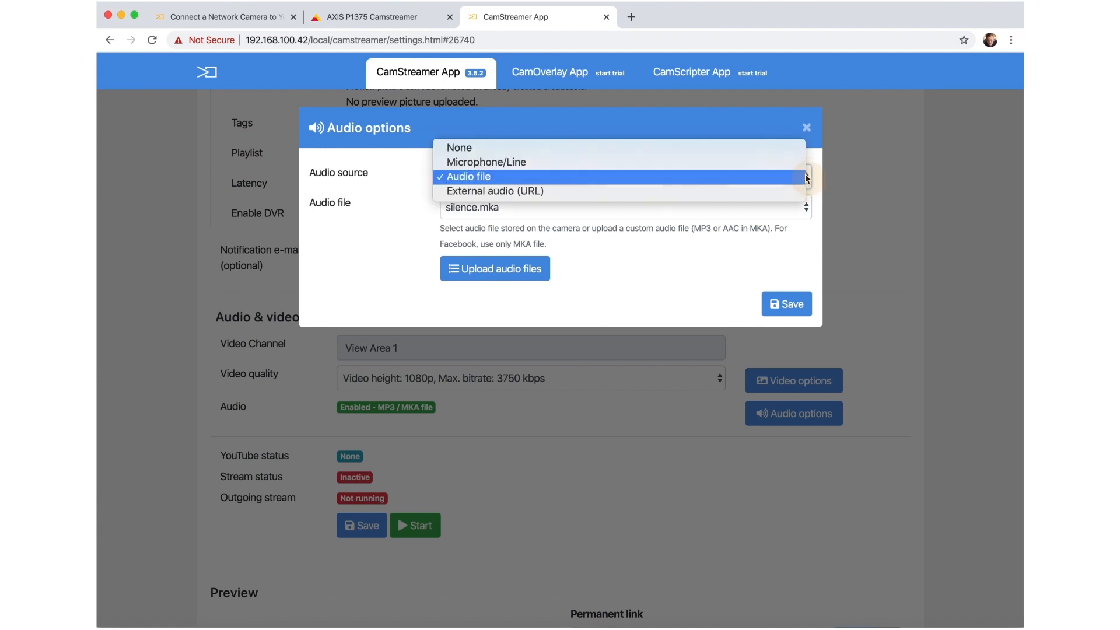
- Take stream audio from the stored silence.mka audio file and close the audio options
click(468, 176)
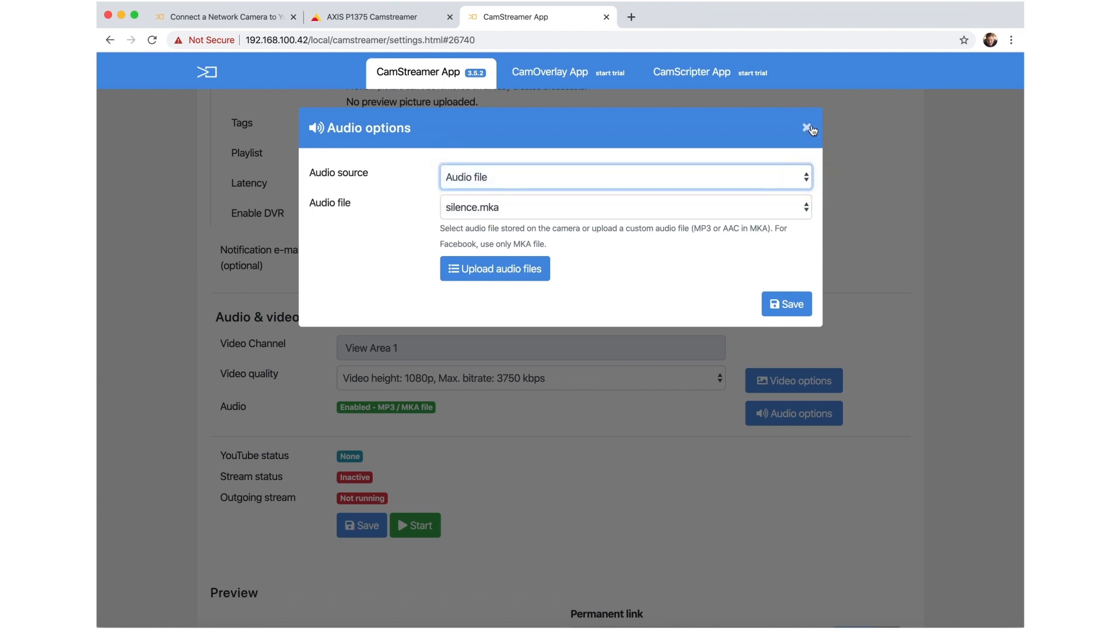
click(809, 128)
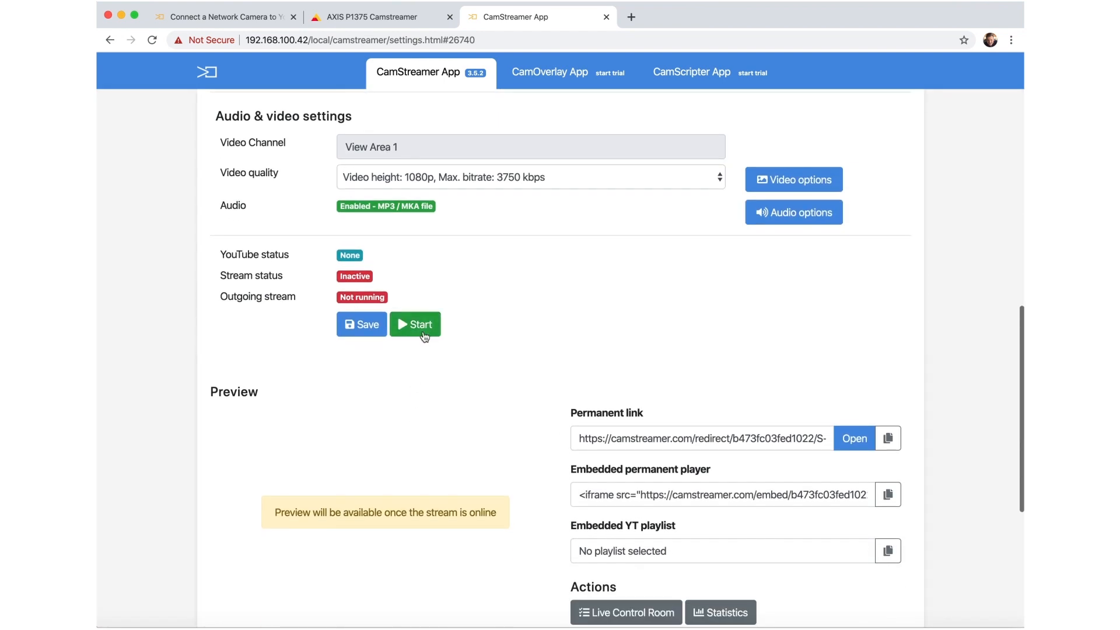
- Start the YouTube 24/7 stream and dismiss the stream-started notice
click(414, 323)
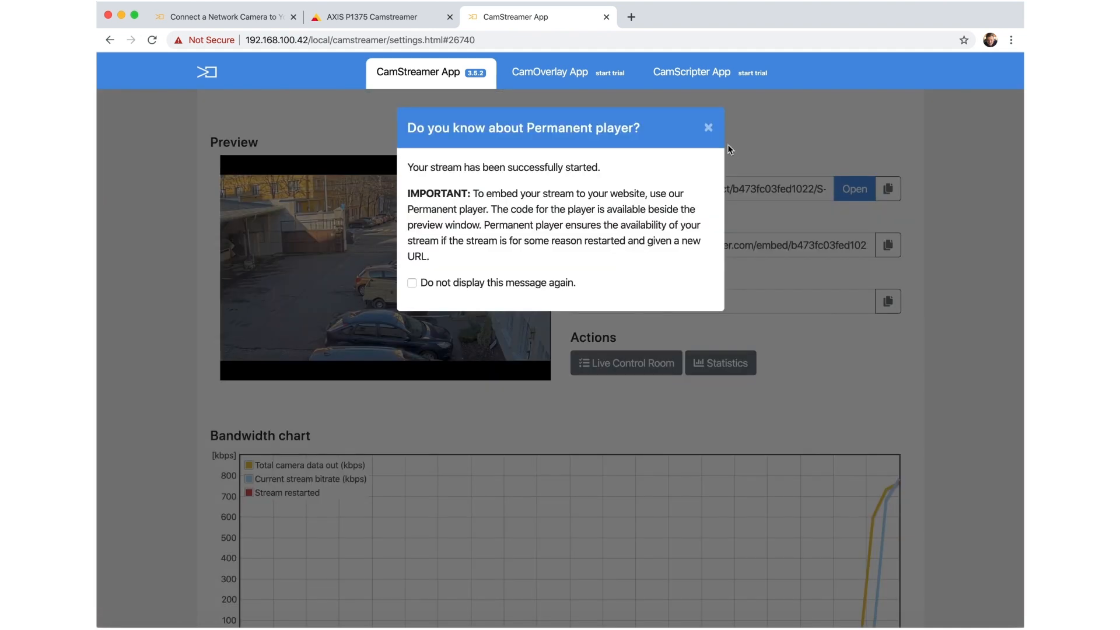
click(707, 127)
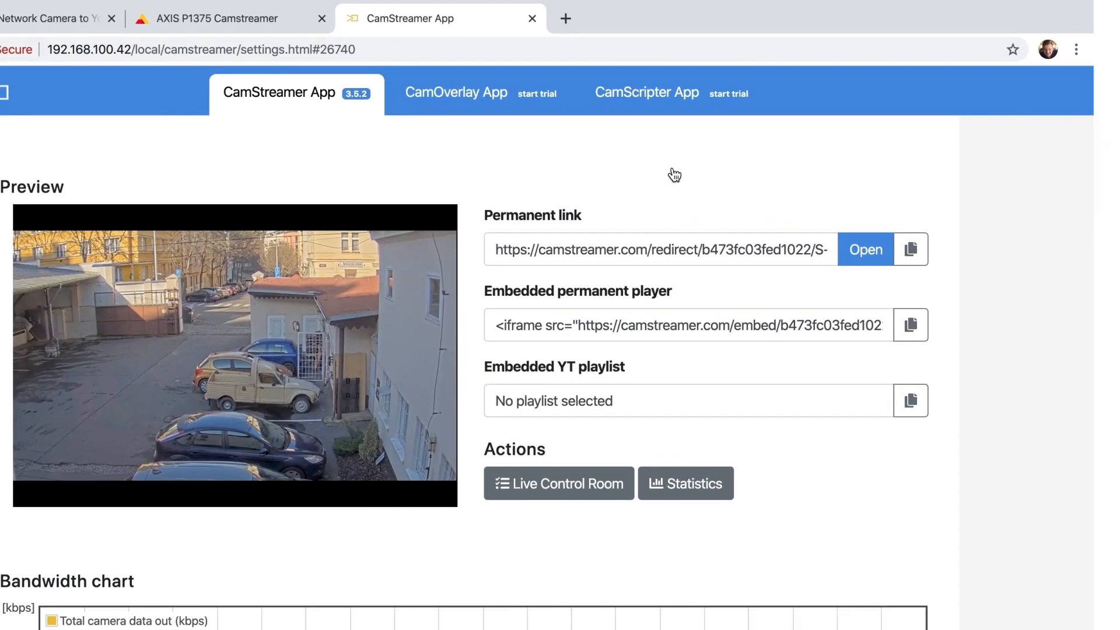